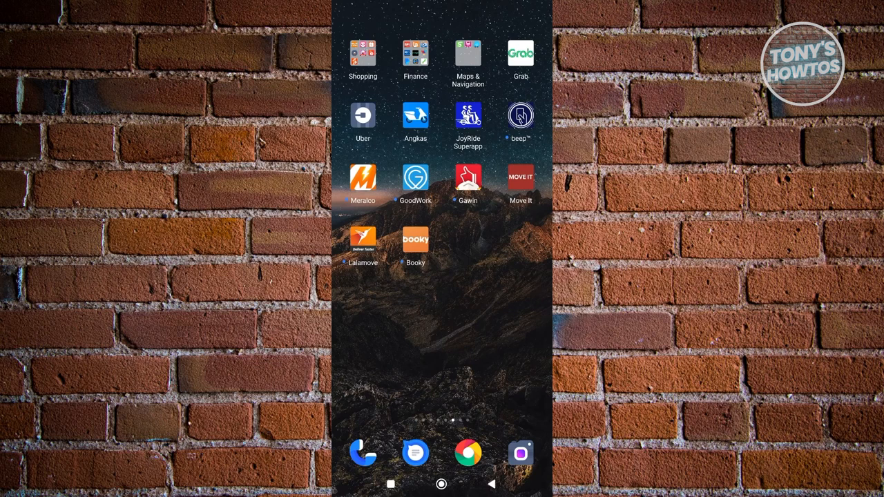
Launch Temu from the Shopping folder and go to the You account page.
click(362, 52)
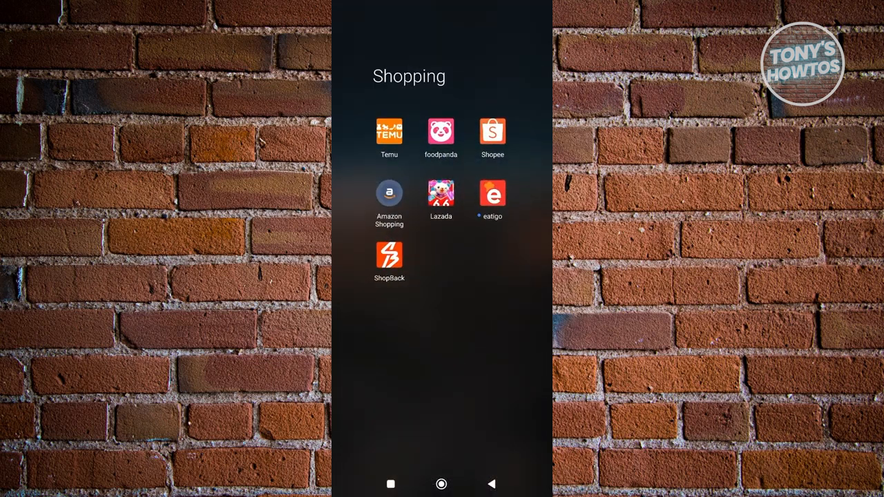
click(389, 131)
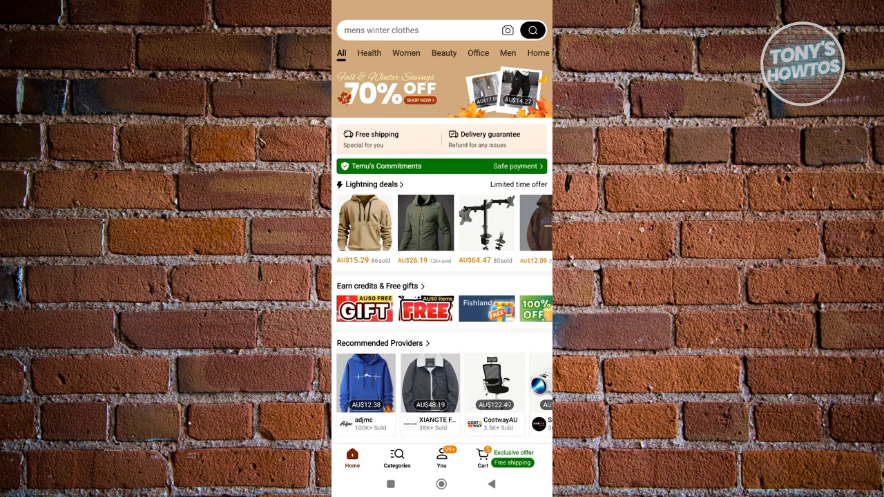
click(442, 458)
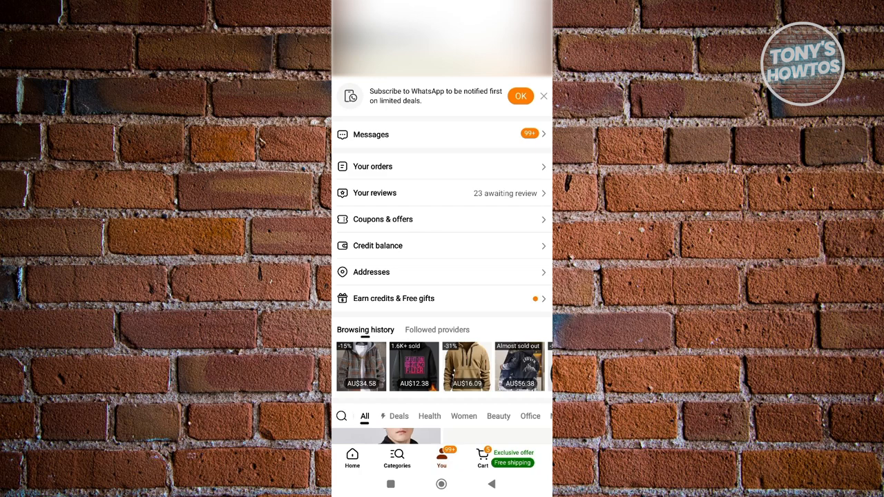
Go to Your orders and start a Return/Refund for the wifi smart socket order.
click(373, 165)
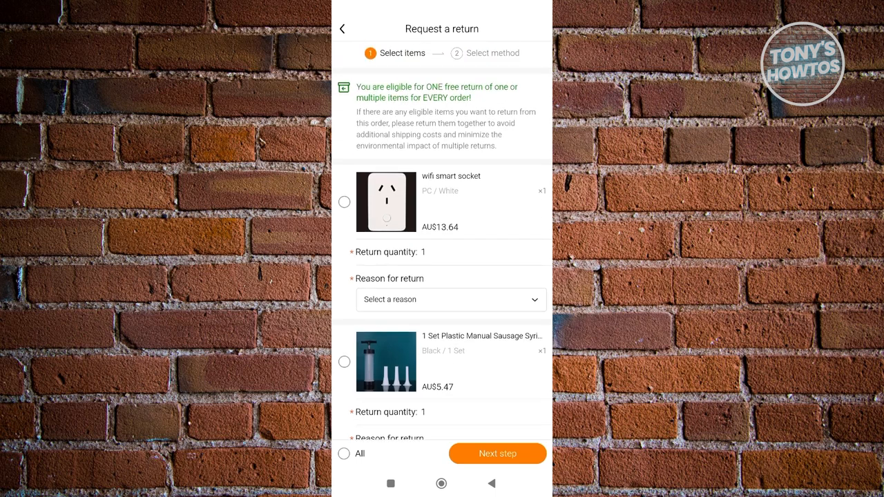
Select the wifi smart socket and confirm the reason 'Item defective or doesn't work'.
scroll(down, 3)
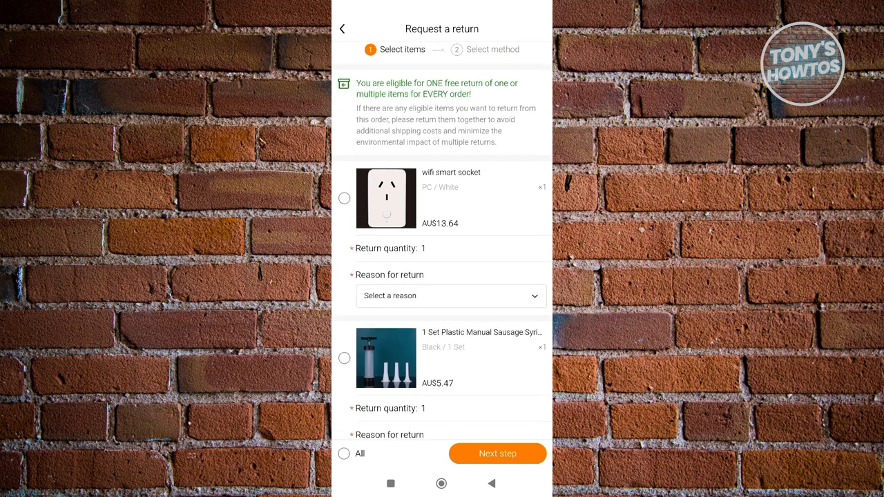
click(343, 199)
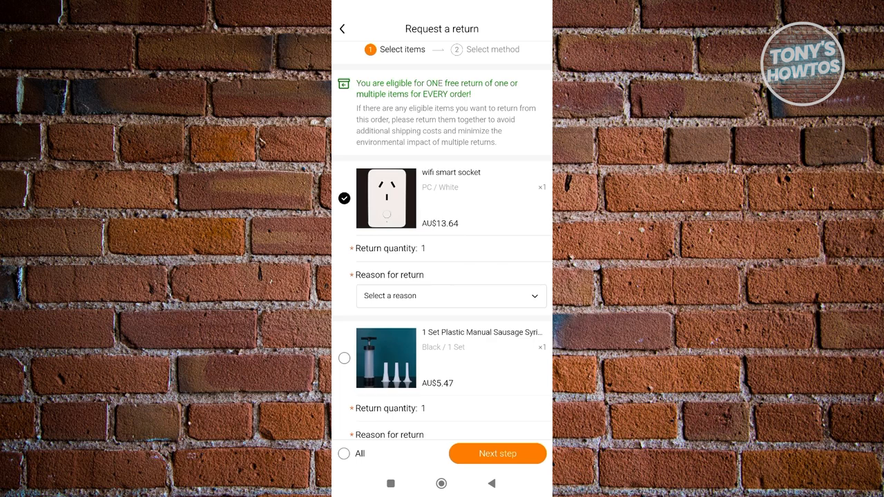
scroll(down, 3)
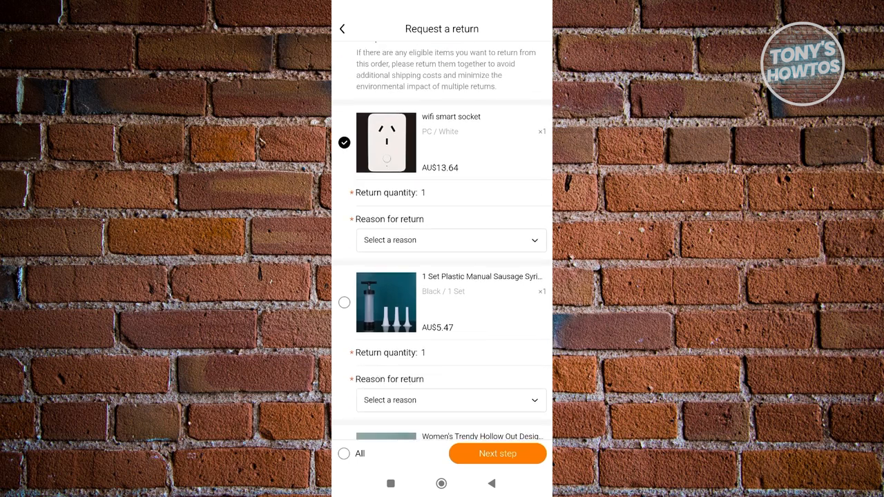
click(451, 240)
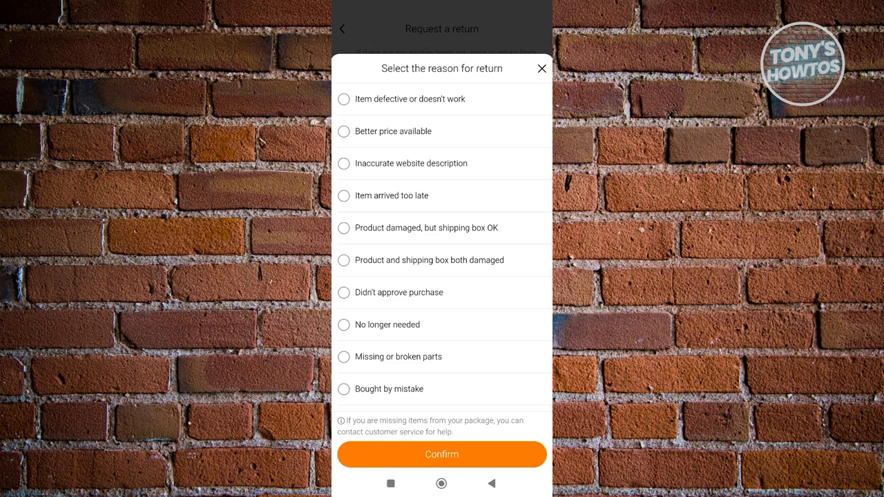
click(344, 100)
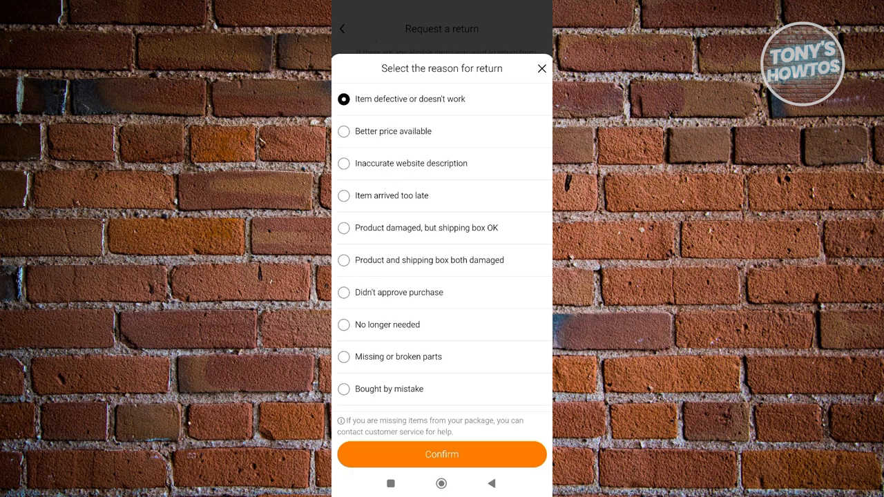
click(442, 455)
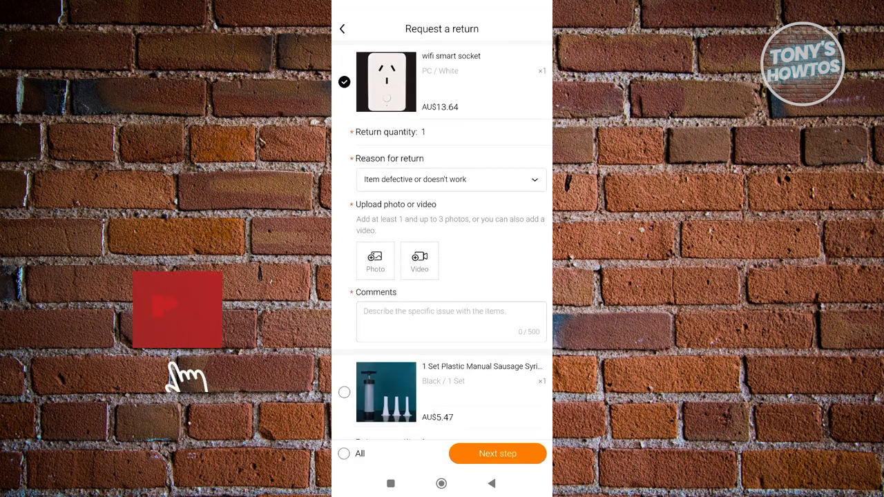
Enter the comment 'item dosent work and automatically shutdown' and attach a photo.
click(186, 322)
text(()
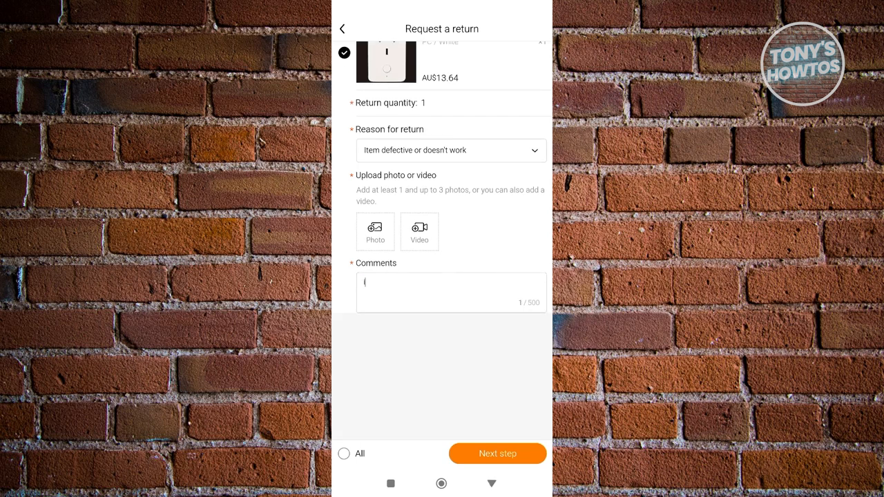
text(item dosent wo)
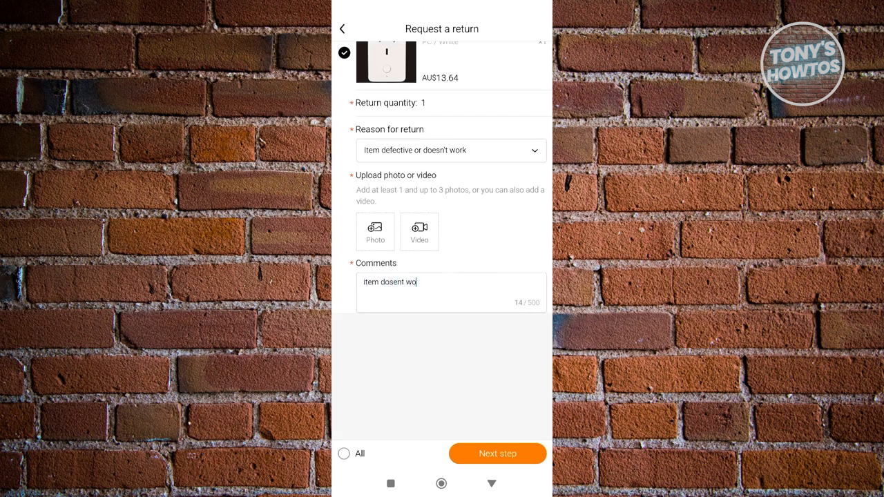
text(rk and automat)
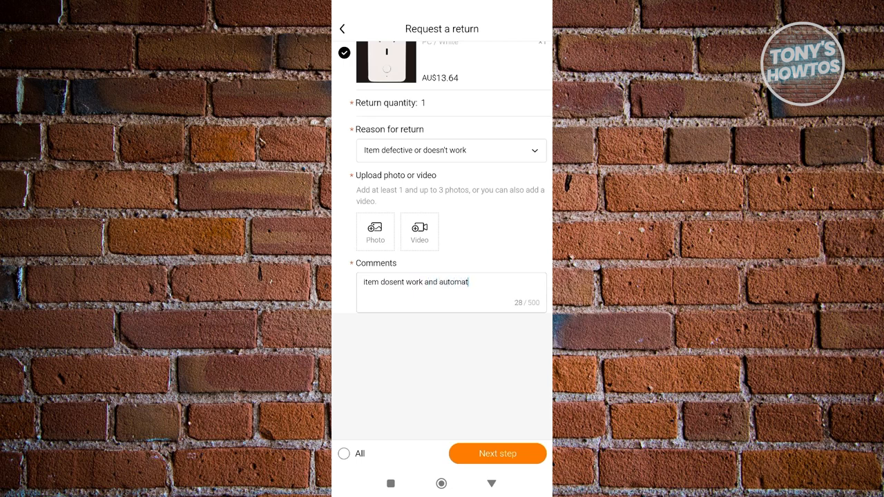
text(ically shits)
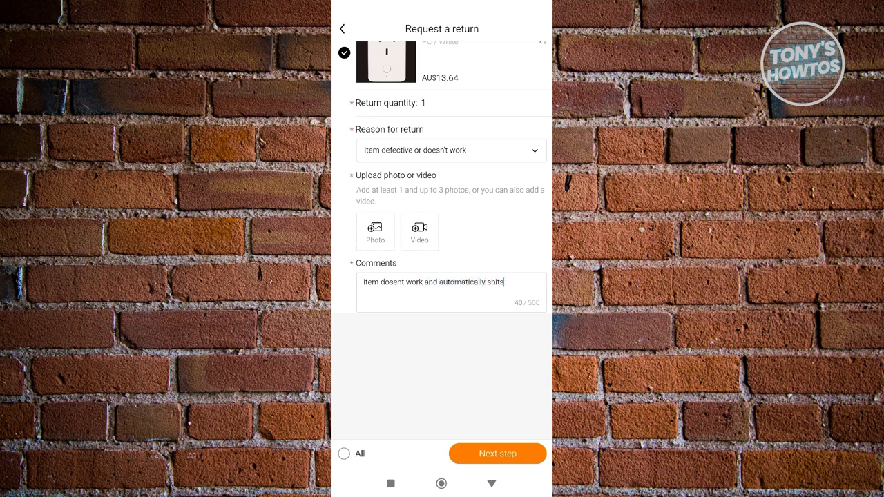
text(down)
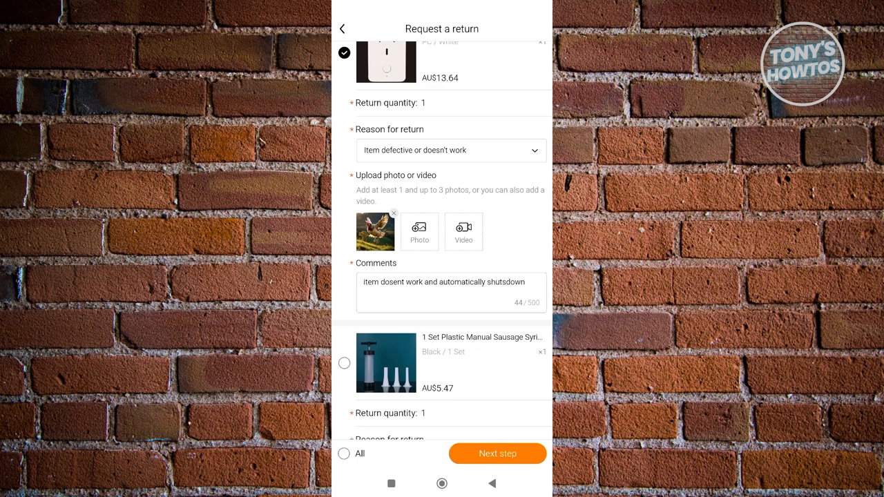
Proceed via Next step to the return-information confirmation for the socket.
click(497, 453)
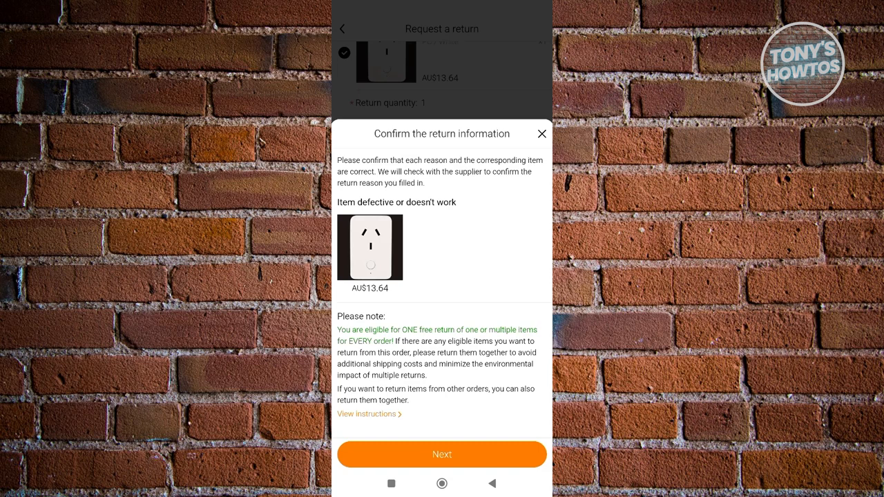
Confirm the return information and reach the refund method options (est. AU$13.64).
click(442, 454)
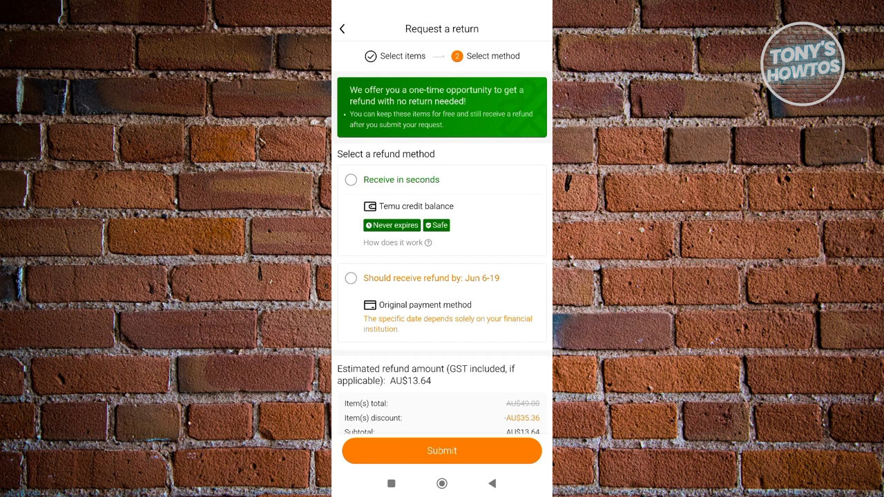
scroll(down, 3)
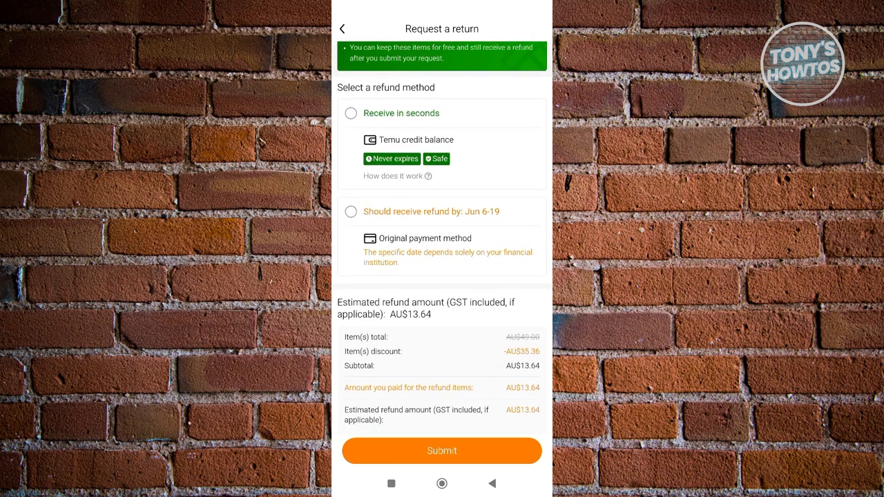